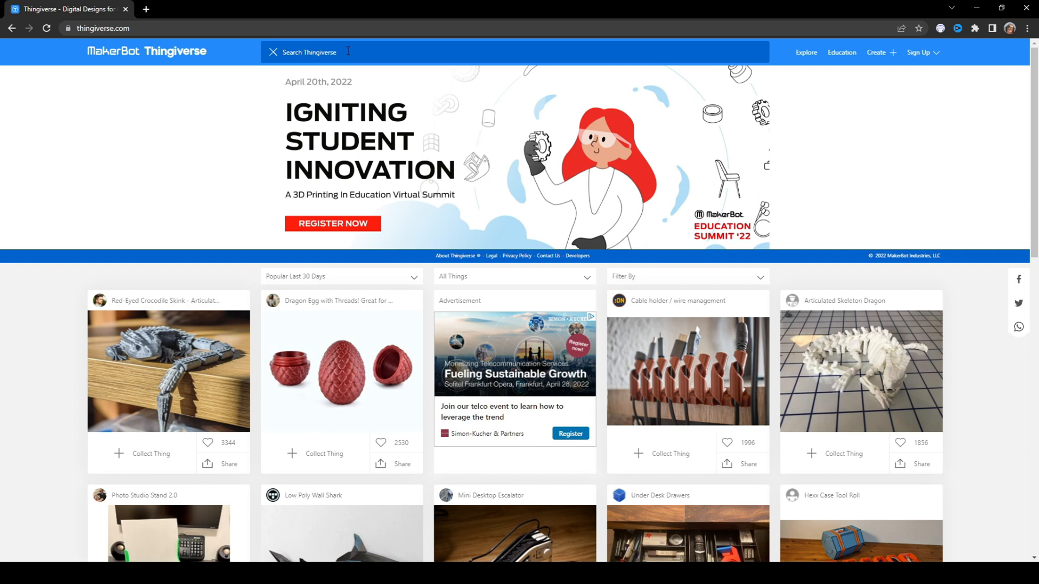
Search Thingiverse for '3d printer test' models
text(3d m)
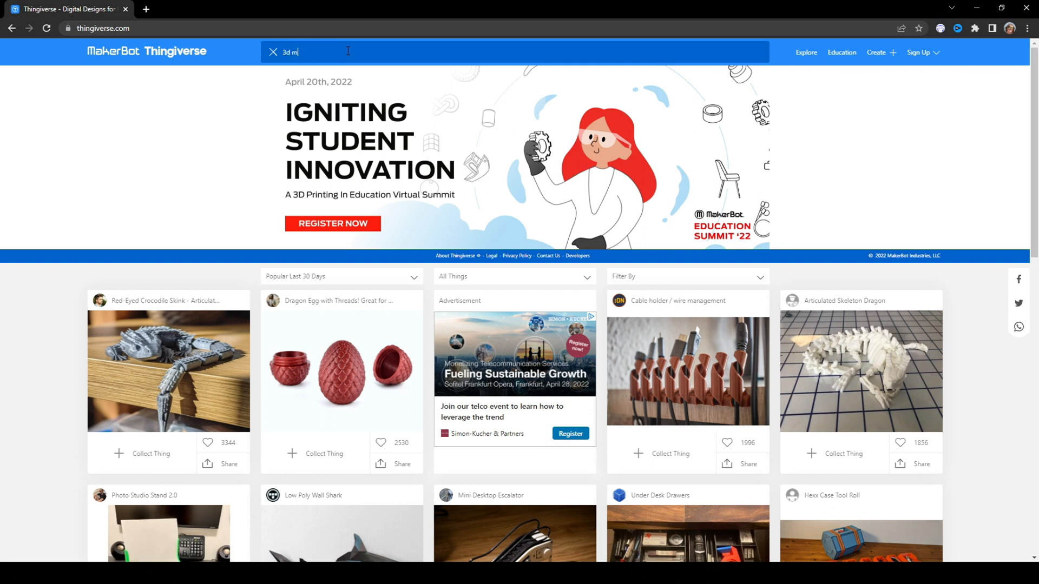
text(prin)
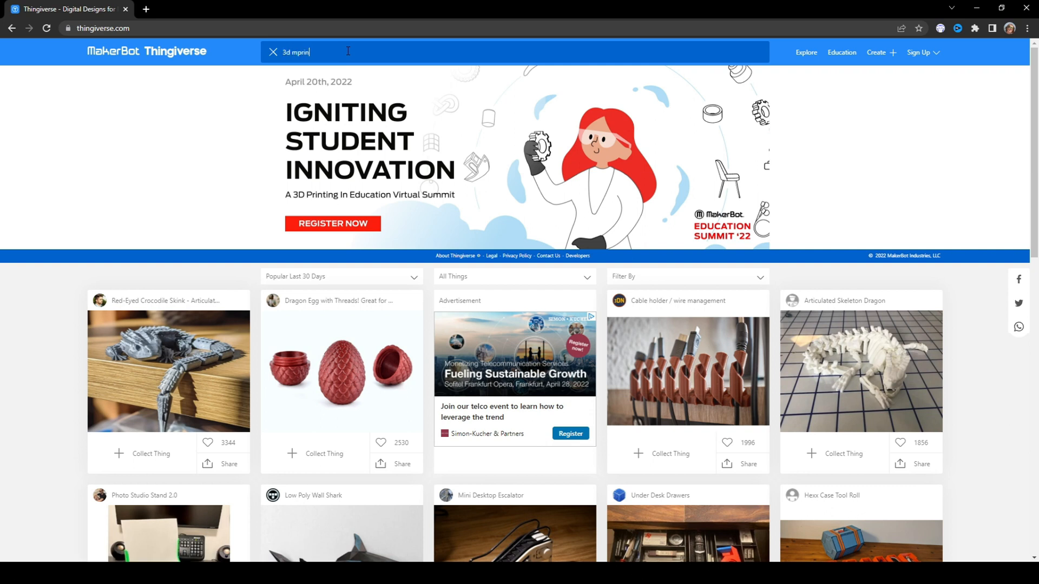
text(ter test)
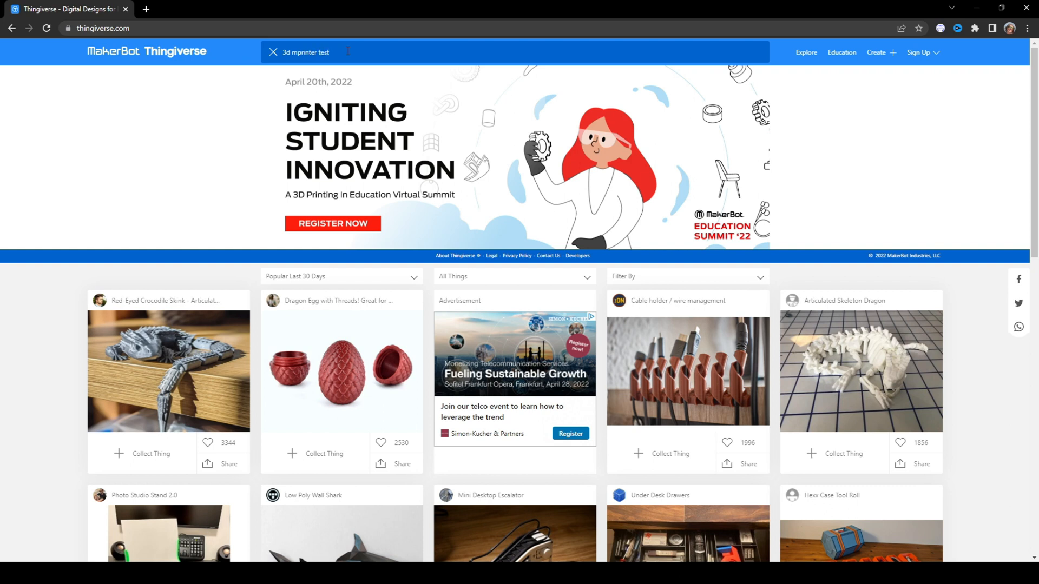
key(Return)
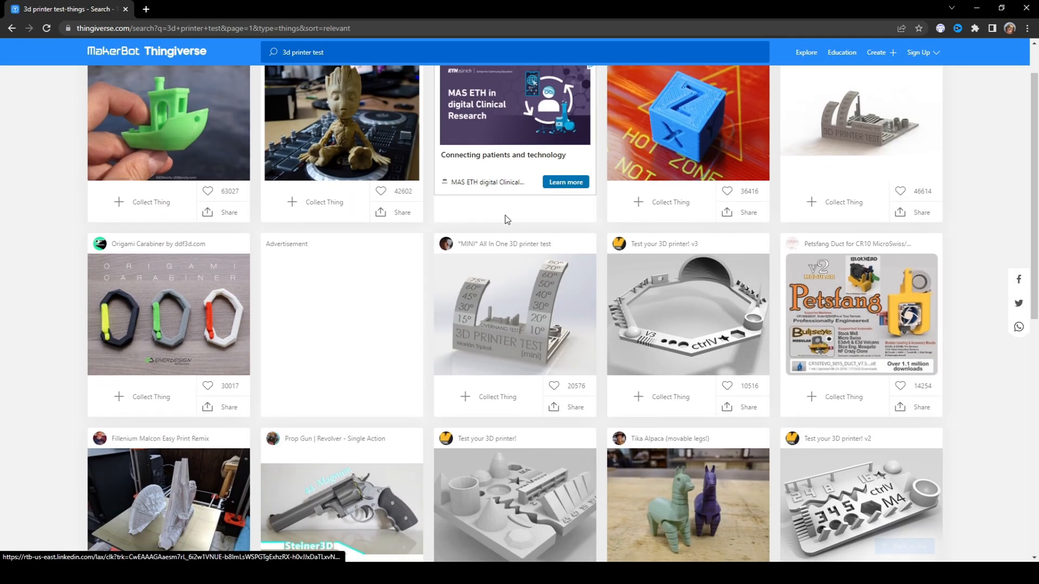
scroll(down, 3)
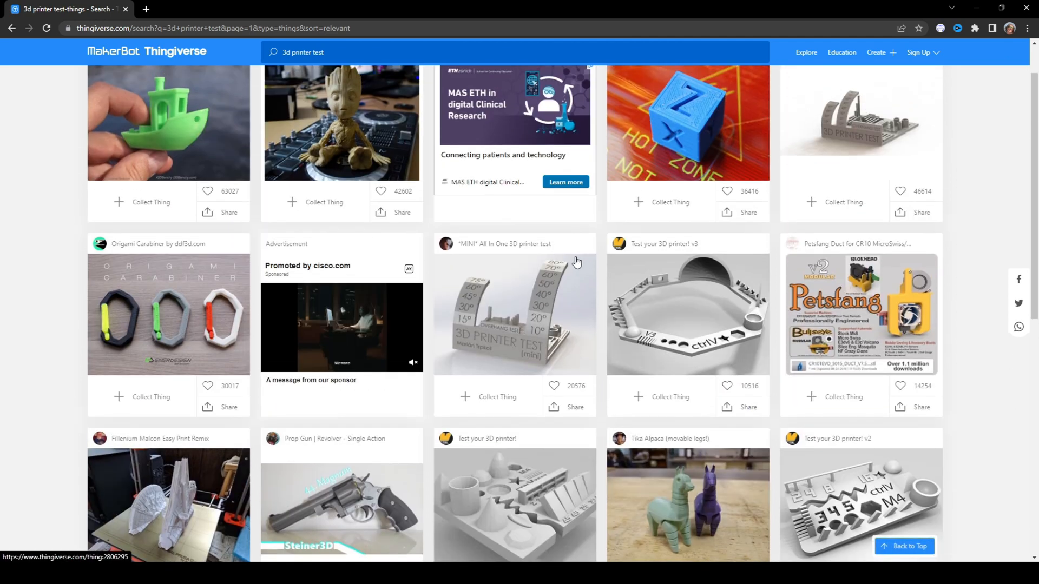
scroll(up, 3)
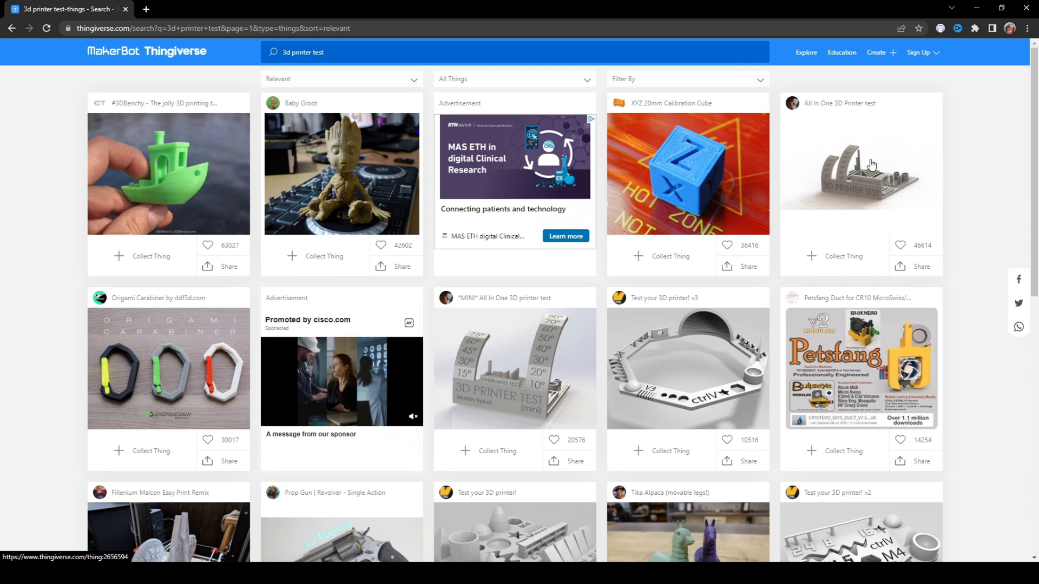
mouse_move(829, 219)
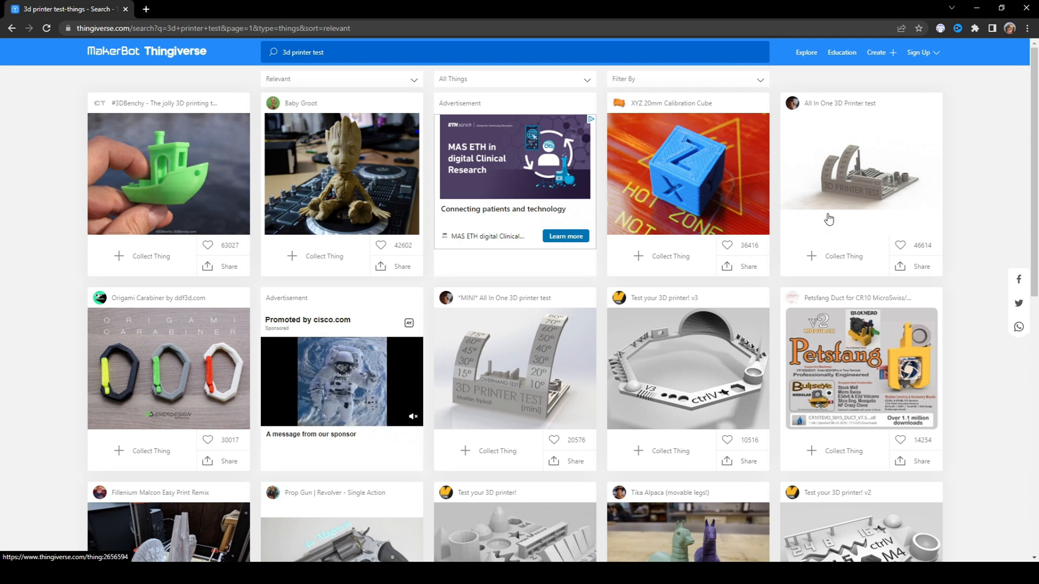
scroll(down, 3)
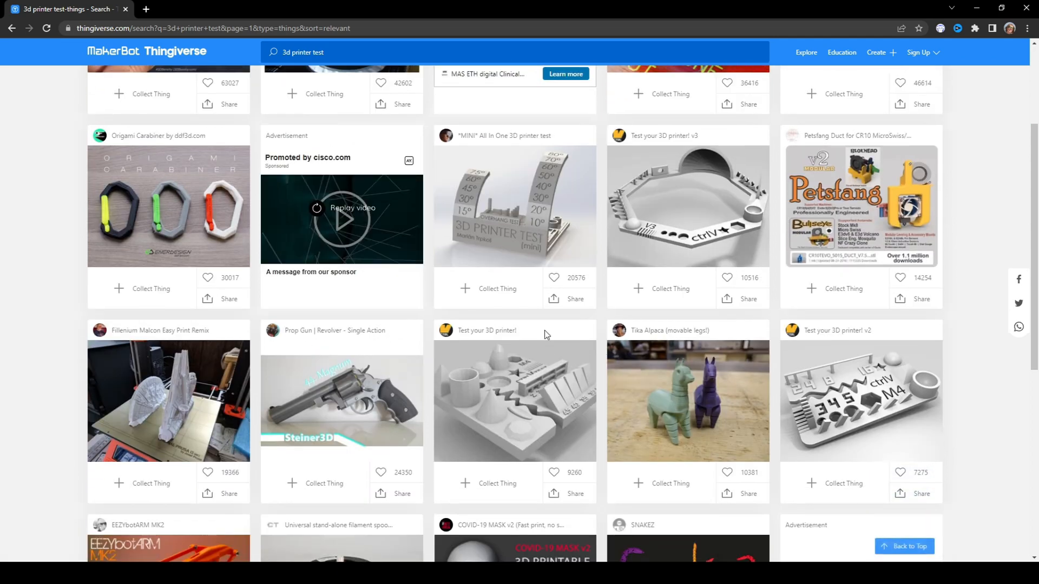
scroll(down, 3)
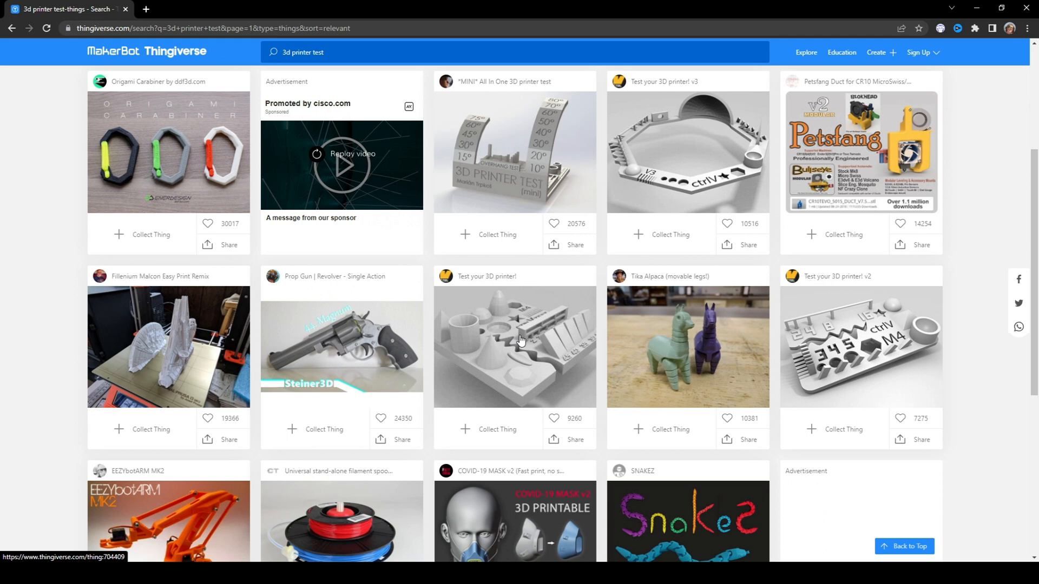
scroll(down, 3)
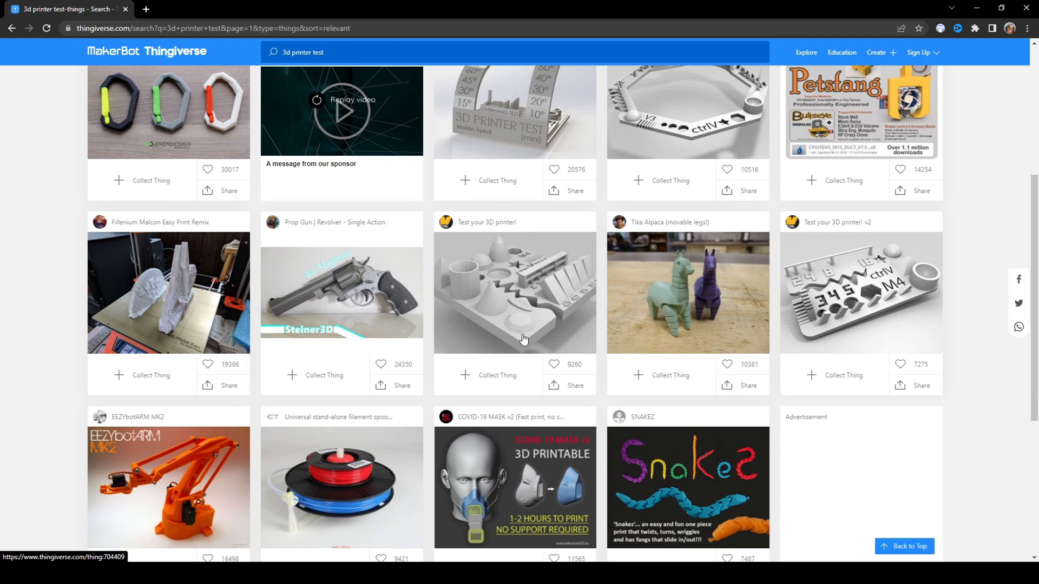
scroll(up, 3)
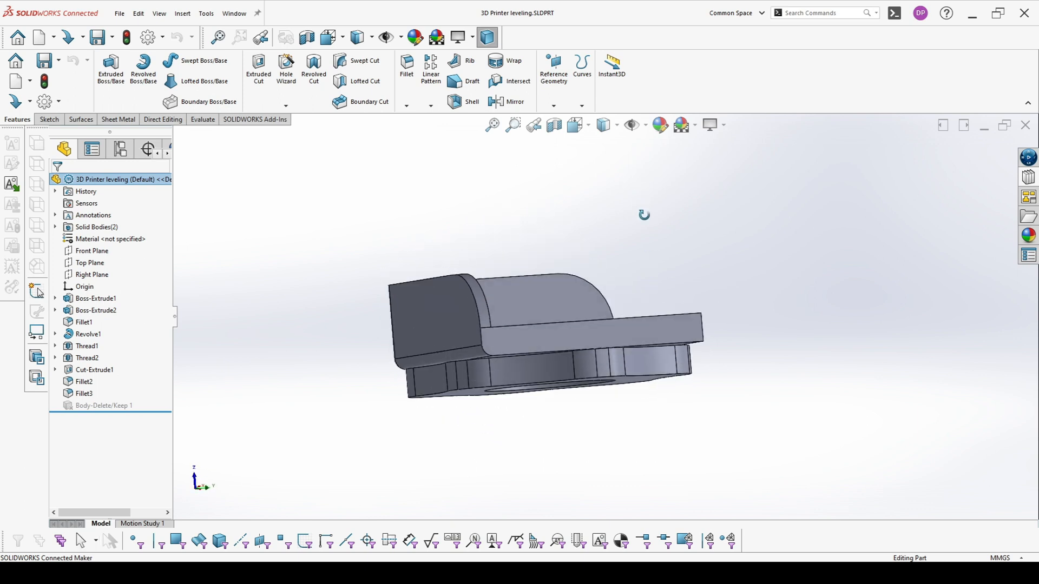
Hide the knurled screw body and roll the feature history back to the holed plate
click(95, 298)
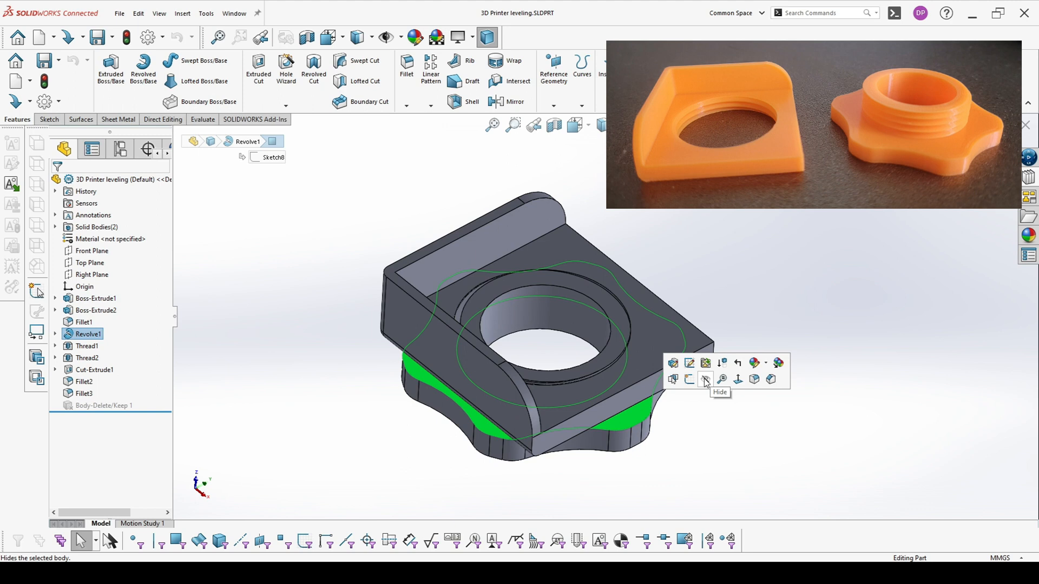
click(705, 378)
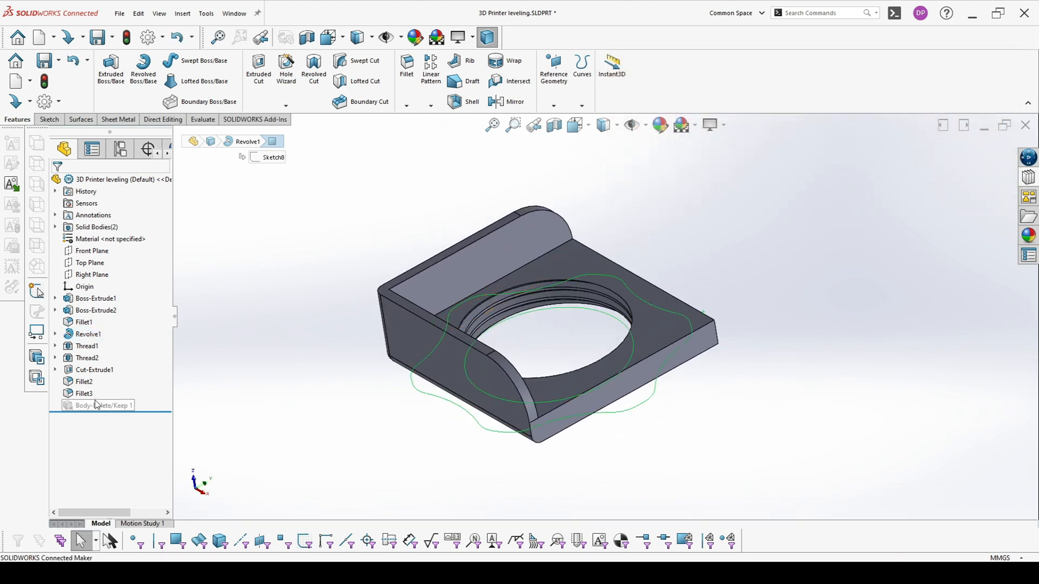
click(83, 238)
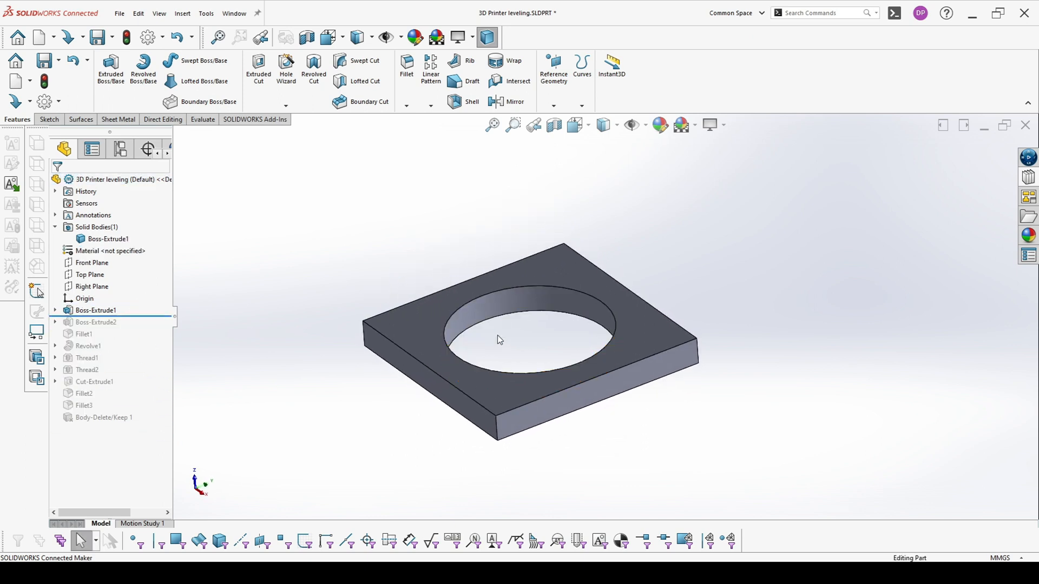
Orbit the base plate and select Boss-Extrude1 to show its 42 mm side dimension
click(535, 311)
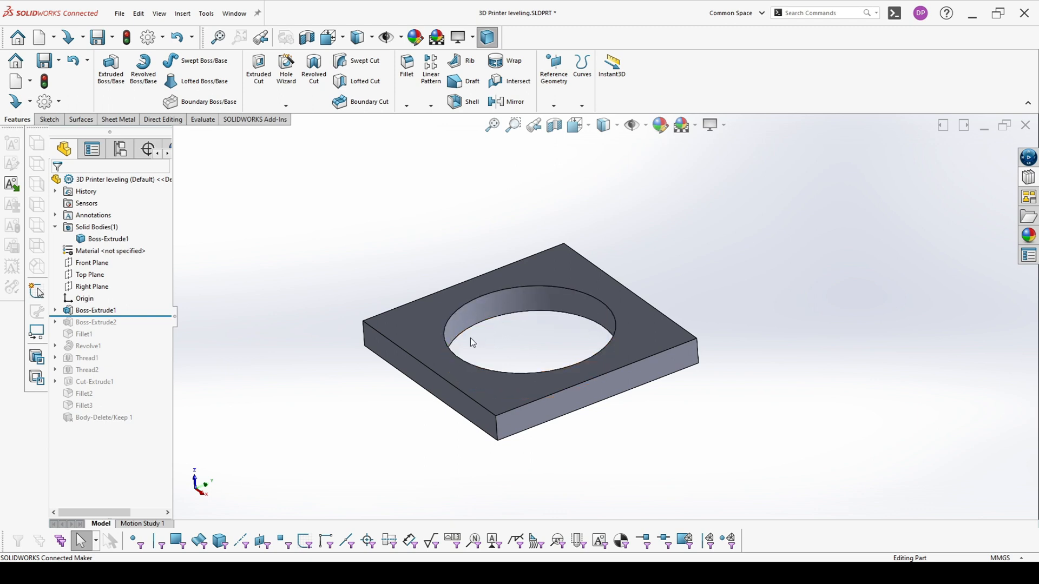
mouse_move(532, 362)
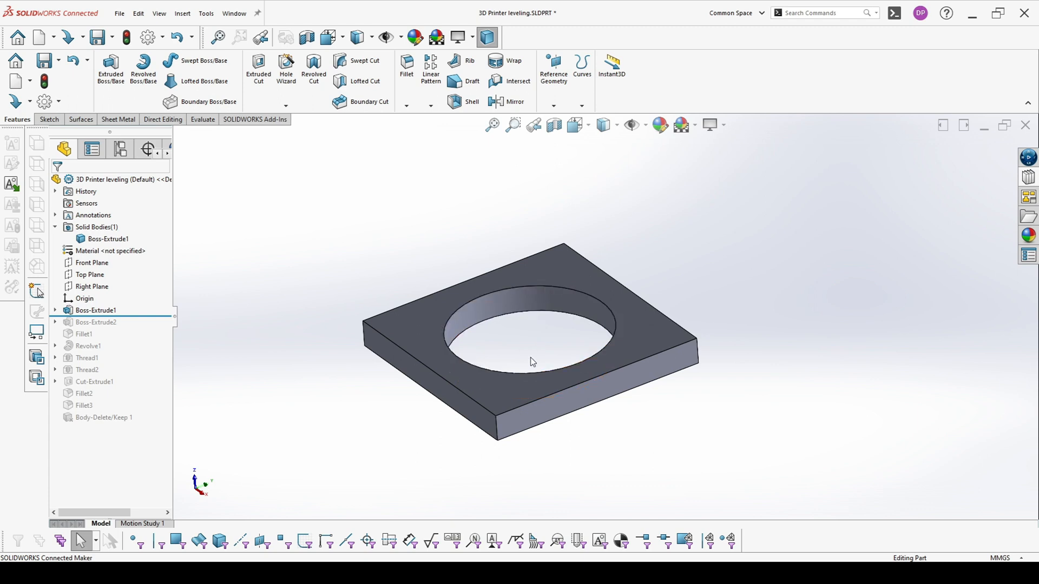
click(623, 347)
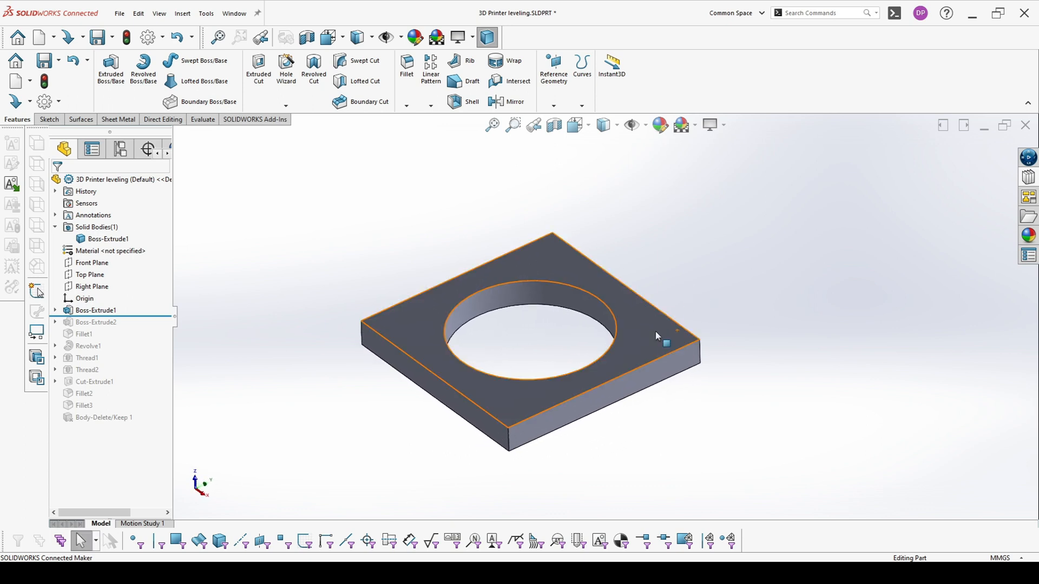
click(725, 334)
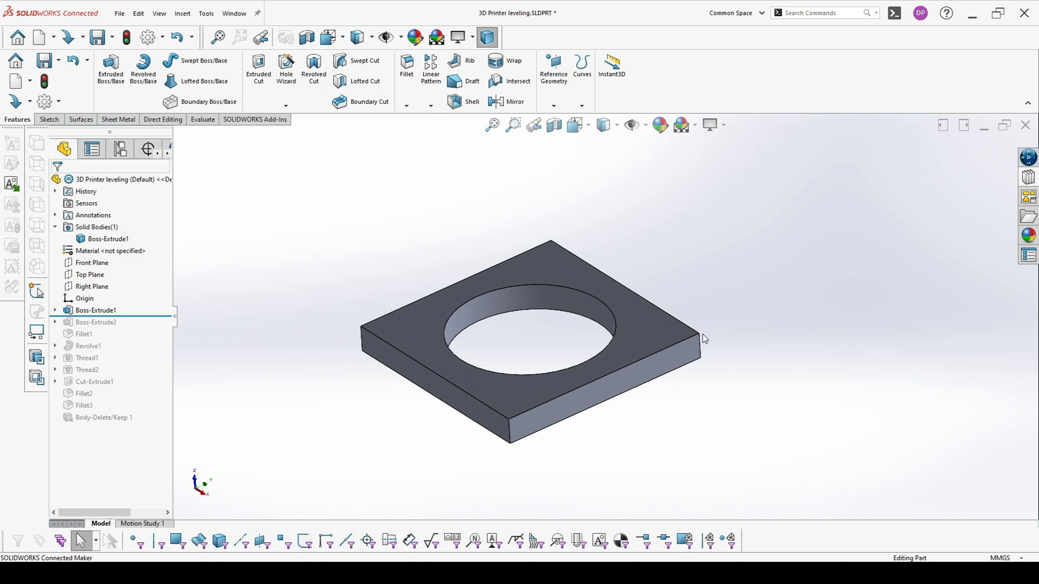
mouse_move(460, 289)
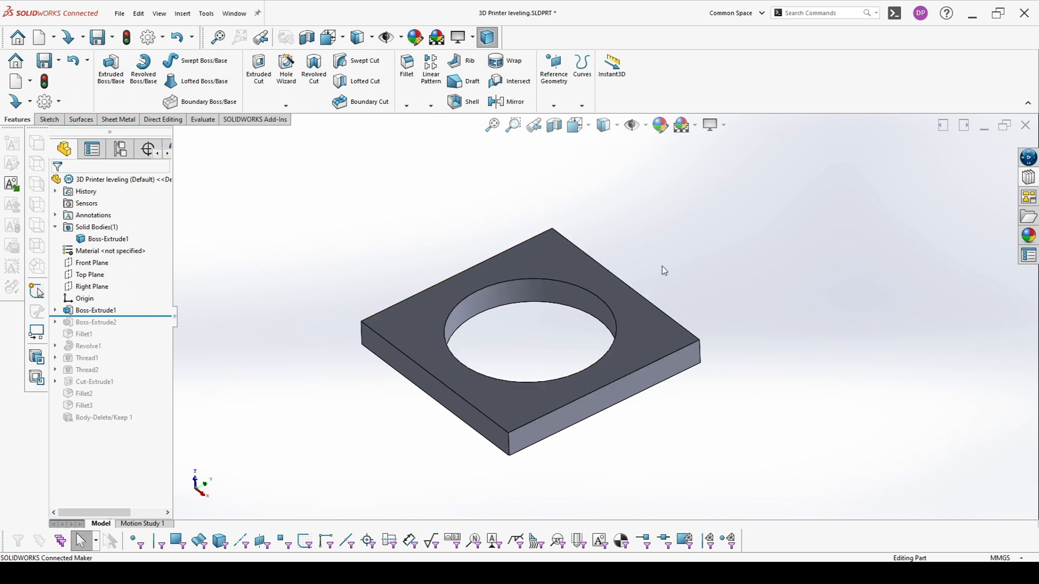
click(572, 260)
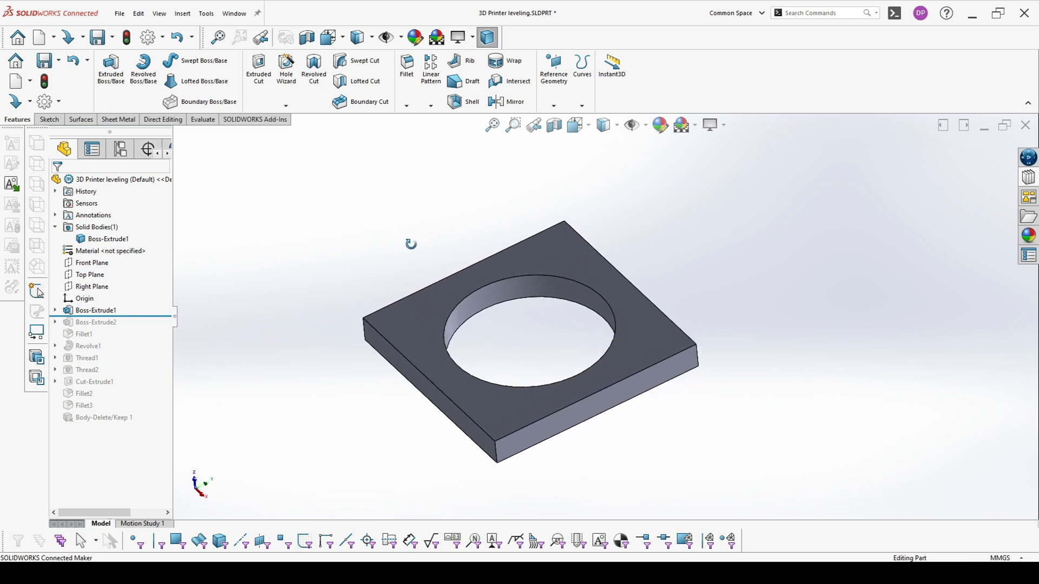
click(537, 305)
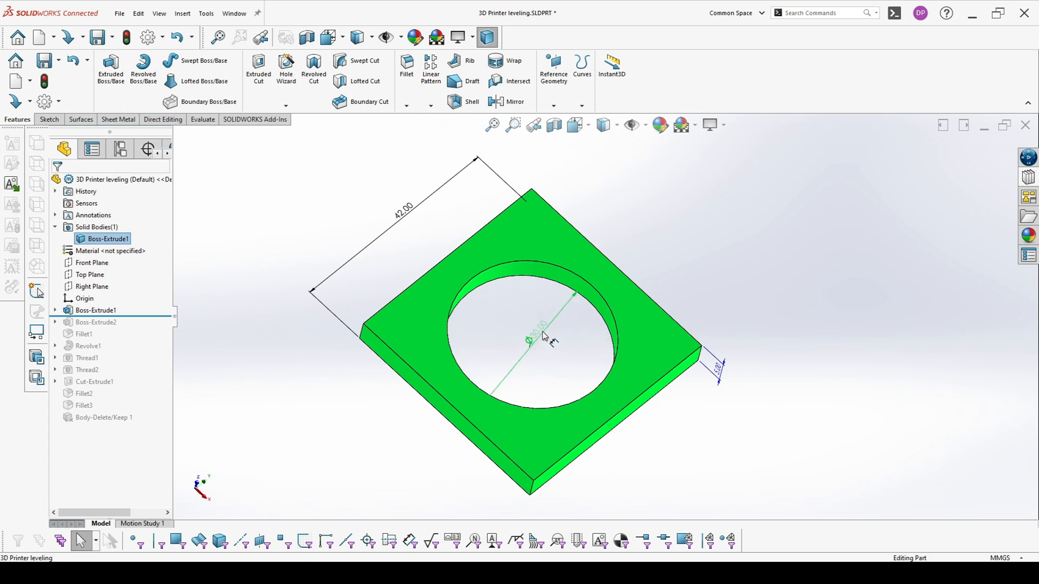
Inspect the 30 mm hole diameter, then roll forward past Boss-Extrude2 to add the wall
click(530, 339)
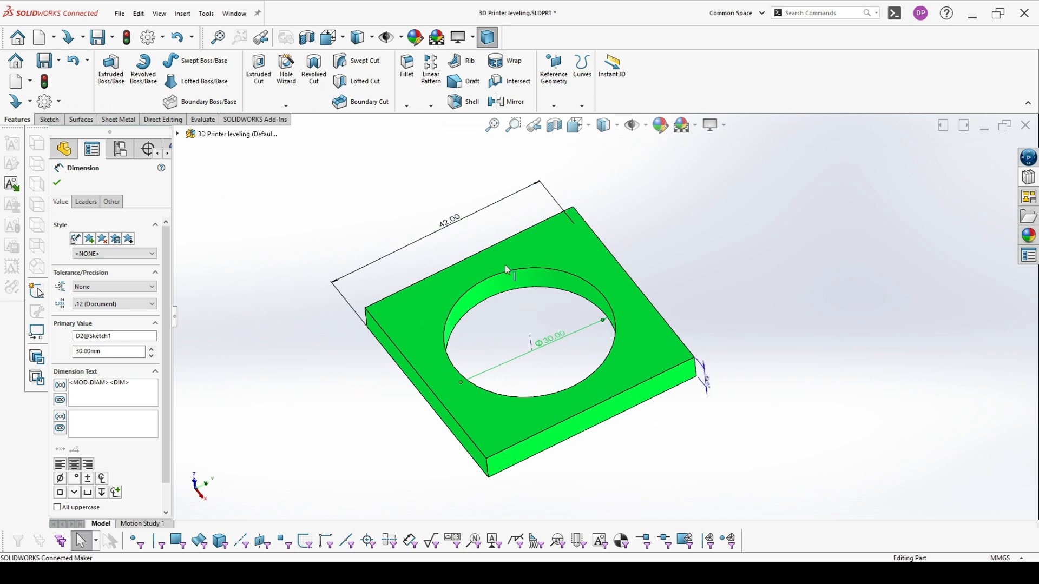
click(56, 183)
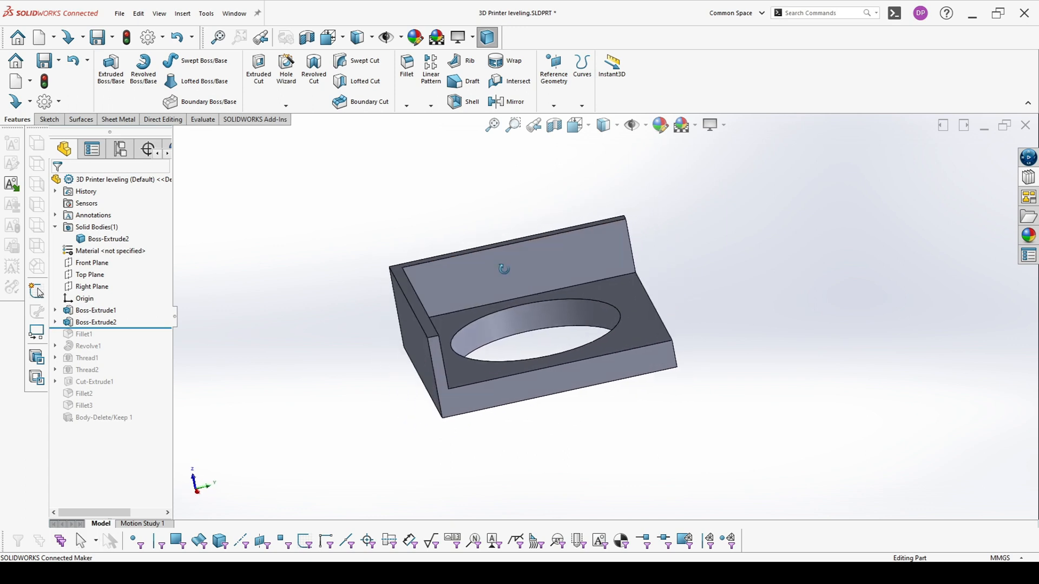
Move the rollback bar below Fillet1 to round the wall's top edge
click(108, 238)
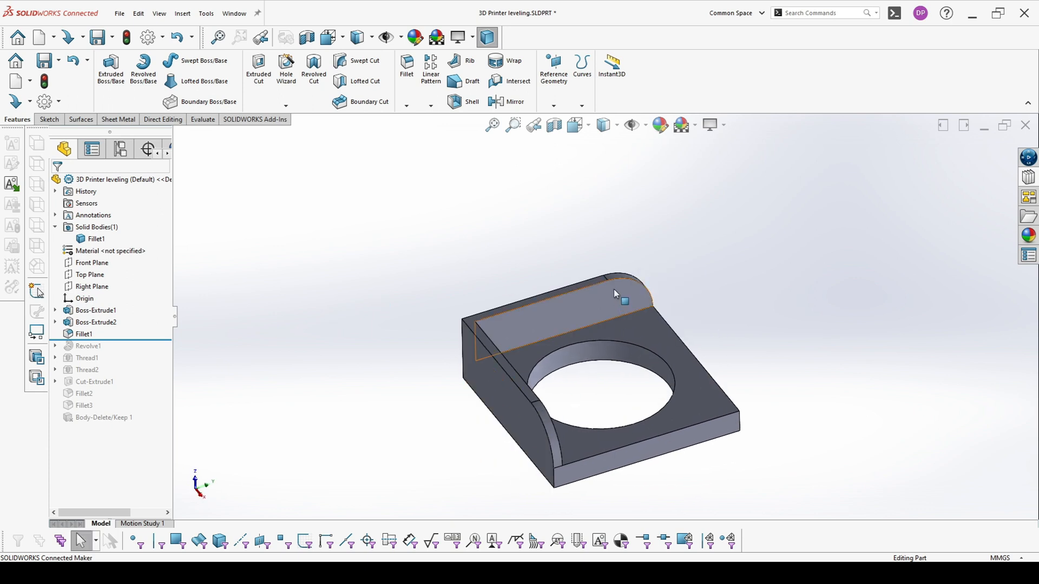
Check Fillet1's 10 mm radius, then roll forward past Revolve1 to add the screw disc
click(83, 334)
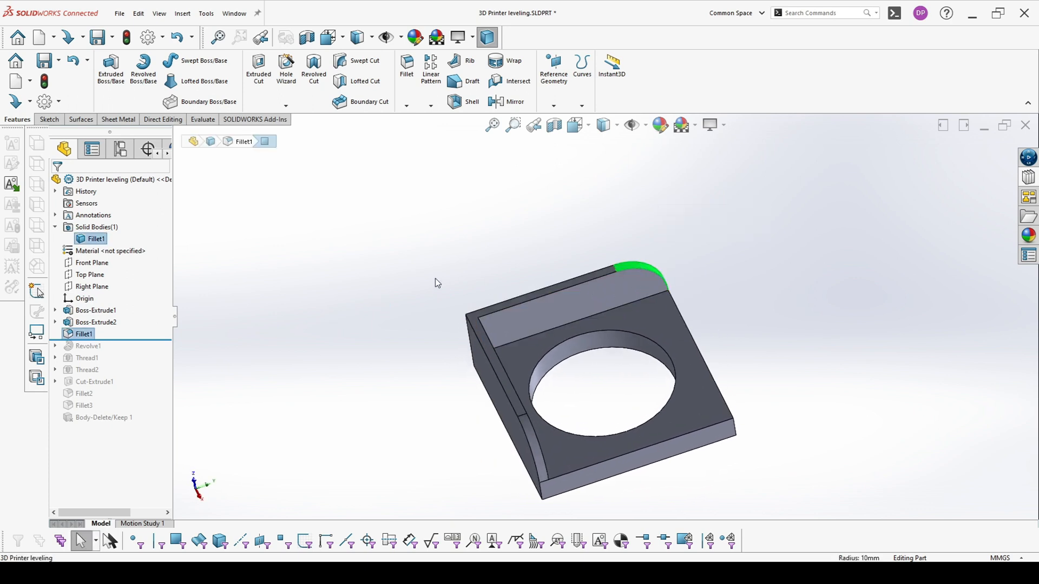
click(272, 349)
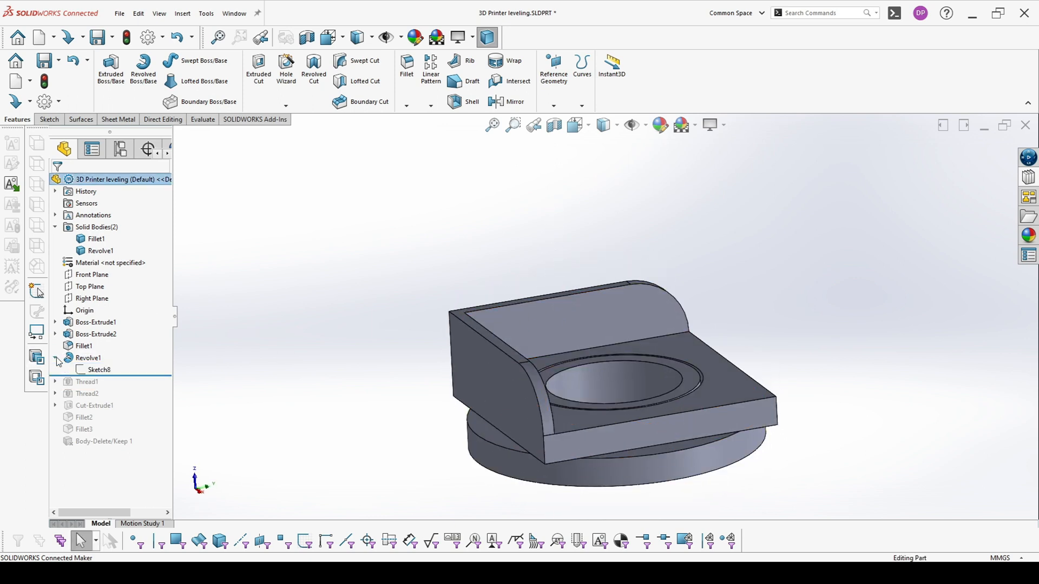
Edit the Revolve1 sketch and inspect its Ø29, Ø50, 5.20 mm and 5 mm dimensions
click(98, 369)
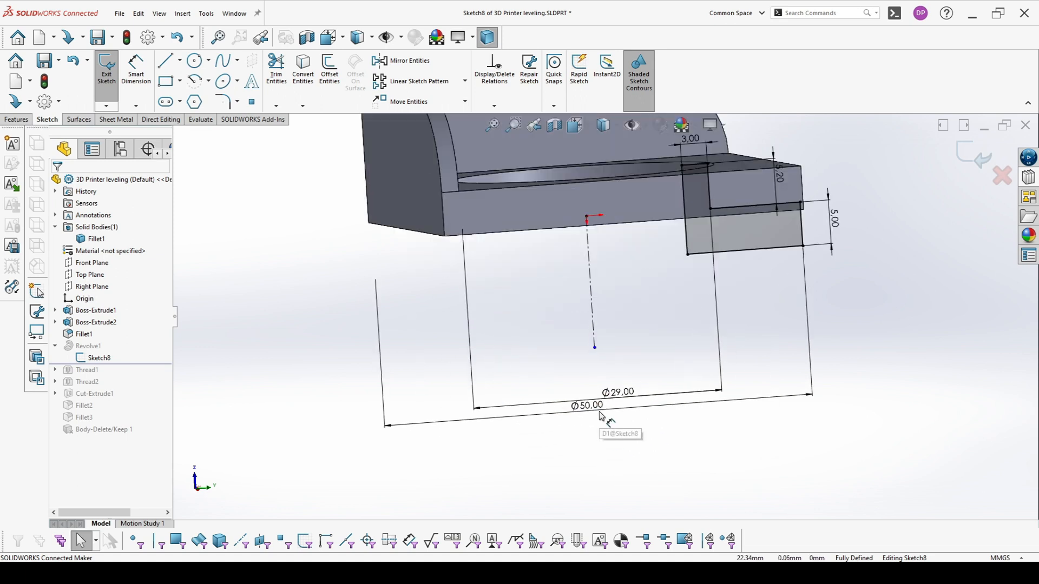
click(618, 391)
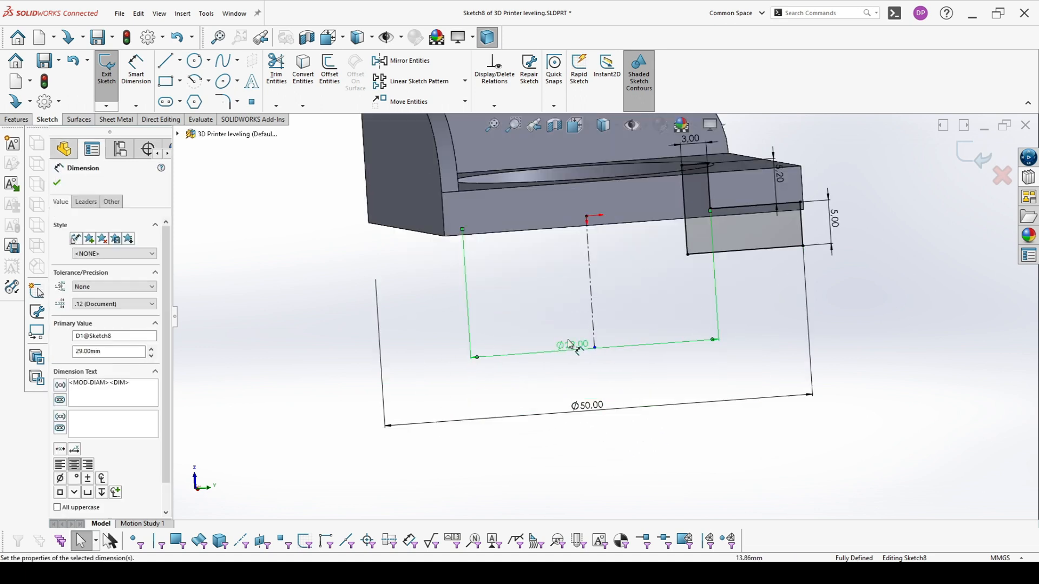
mouse_move(553, 364)
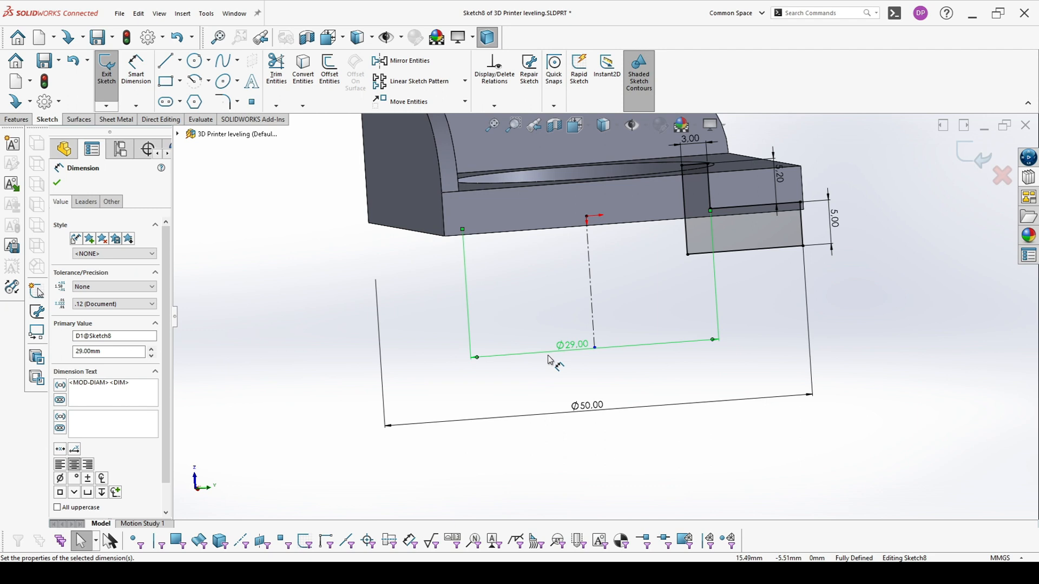
mouse_move(581, 345)
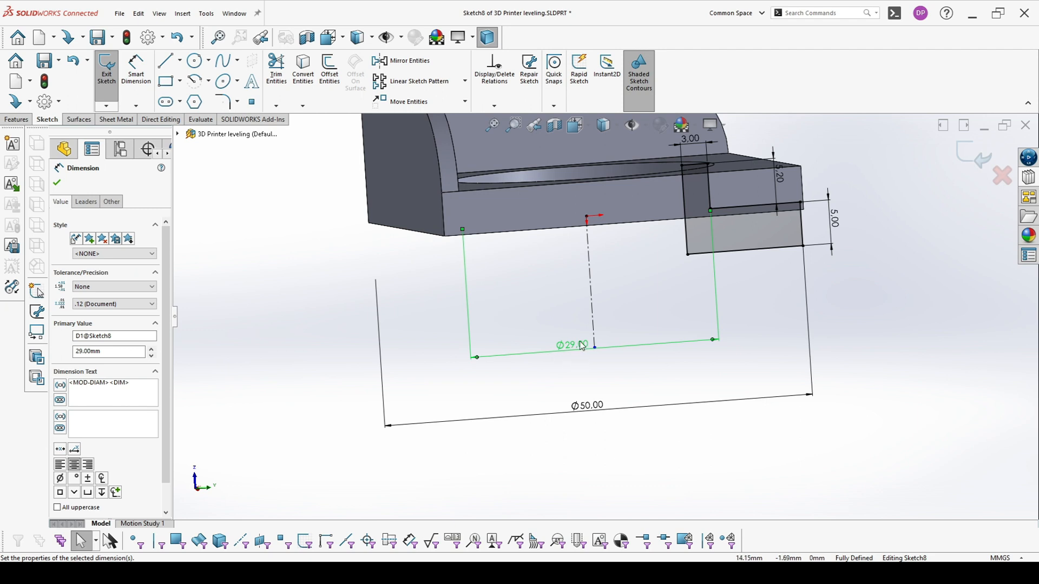
click(583, 345)
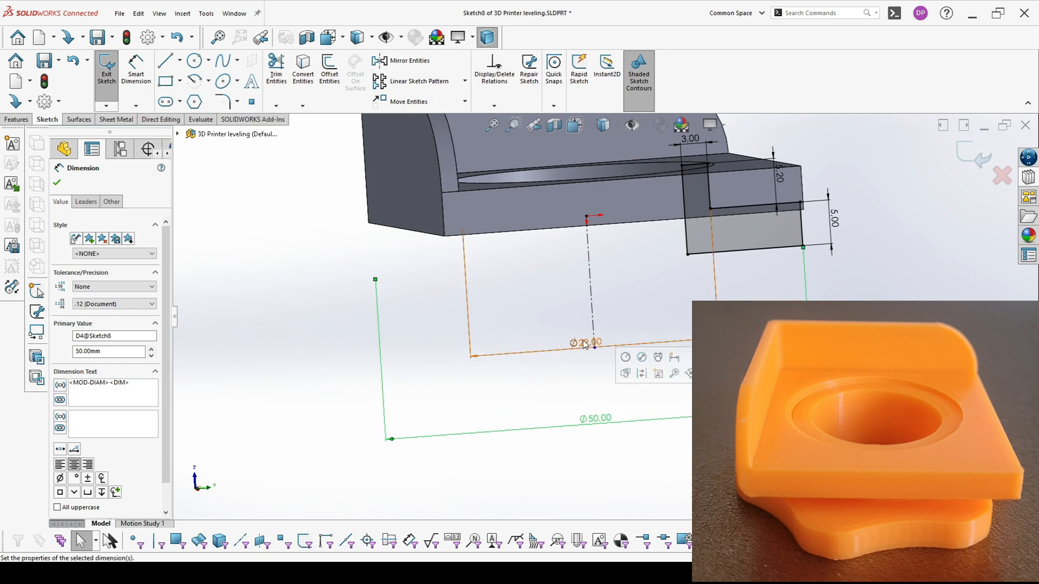
click(584, 356)
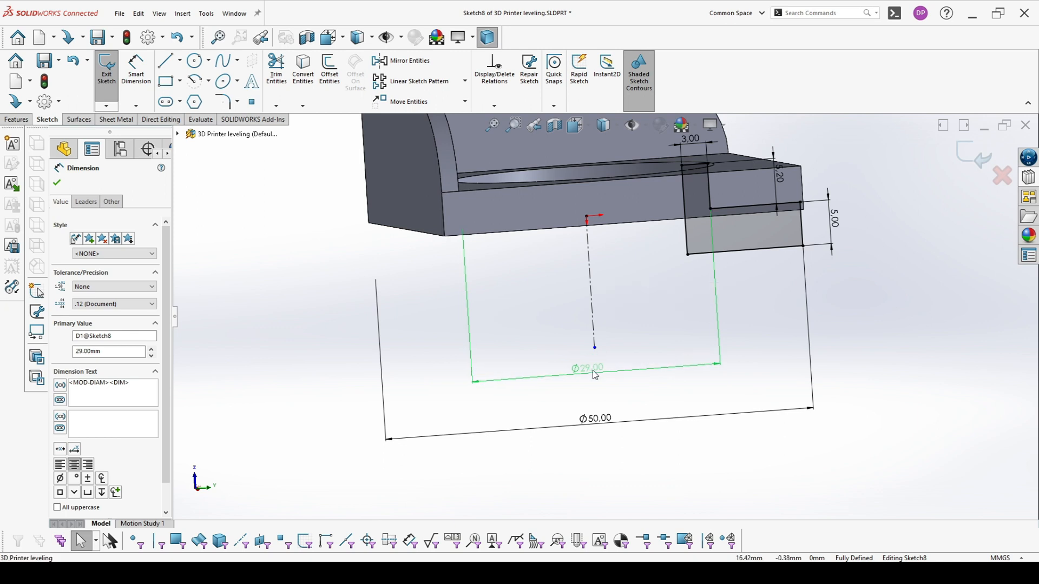
click(593, 369)
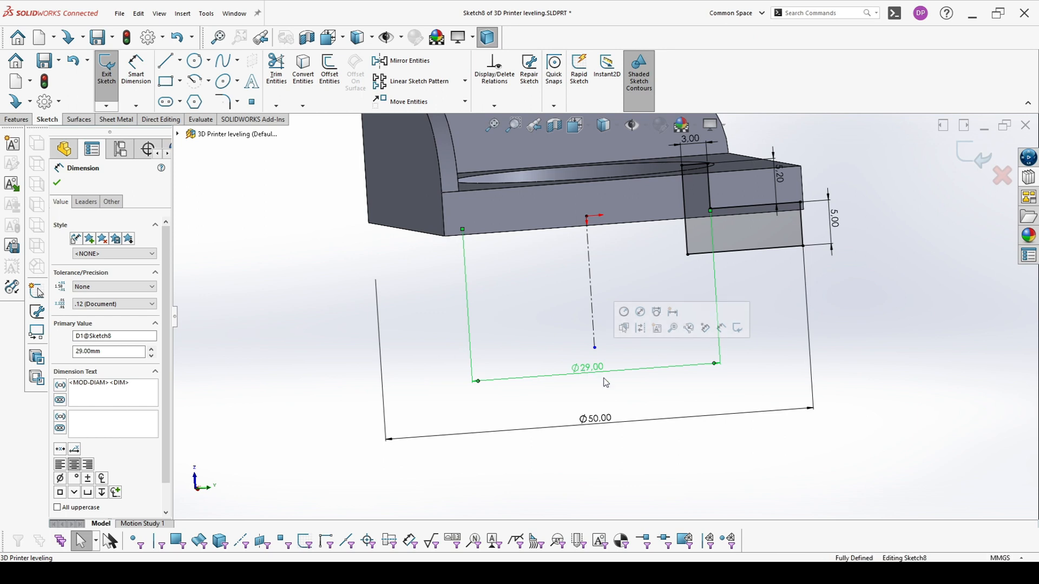
scroll(down, 3)
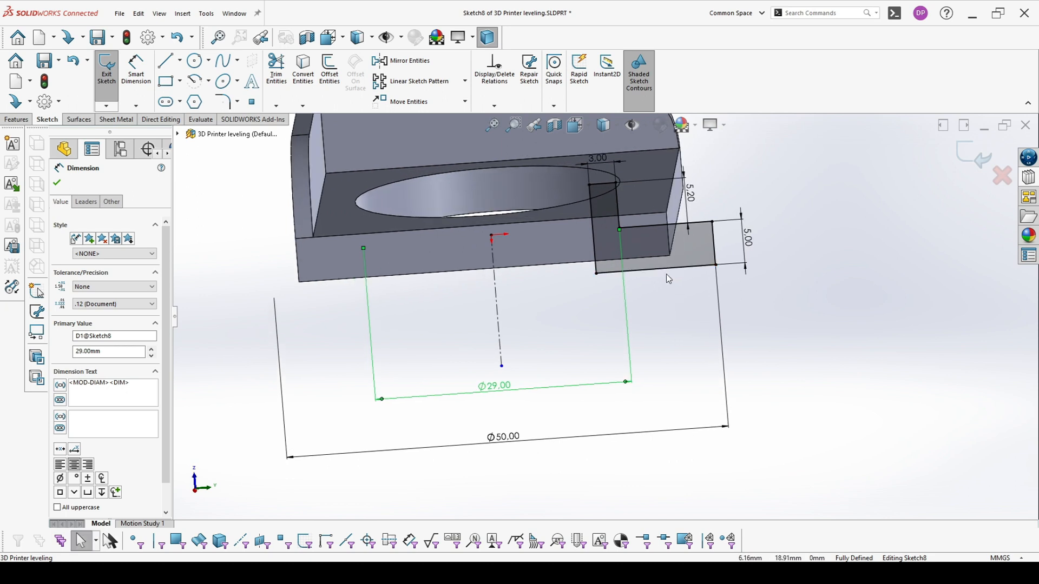
click(689, 195)
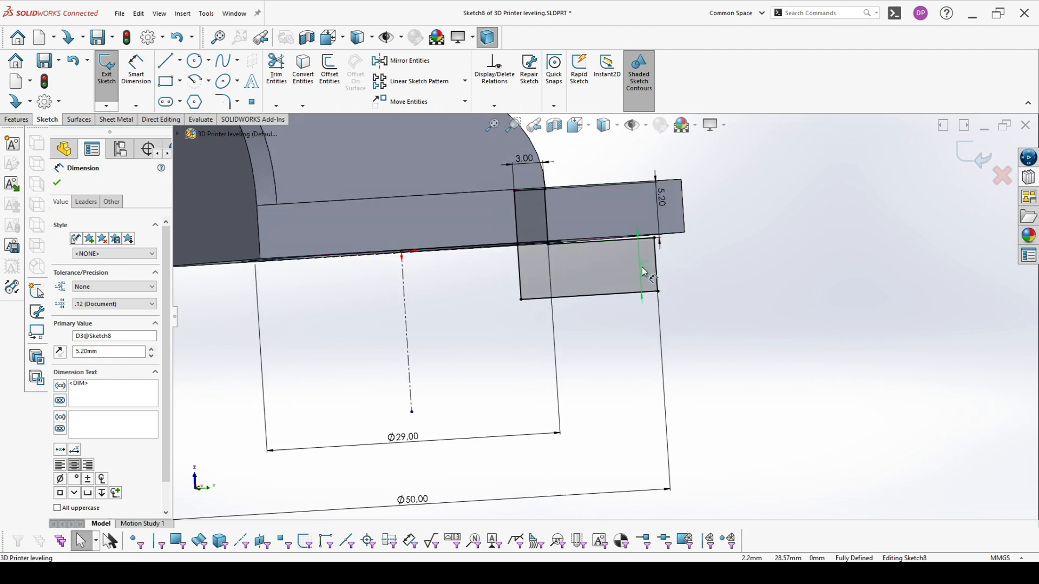
click(638, 272)
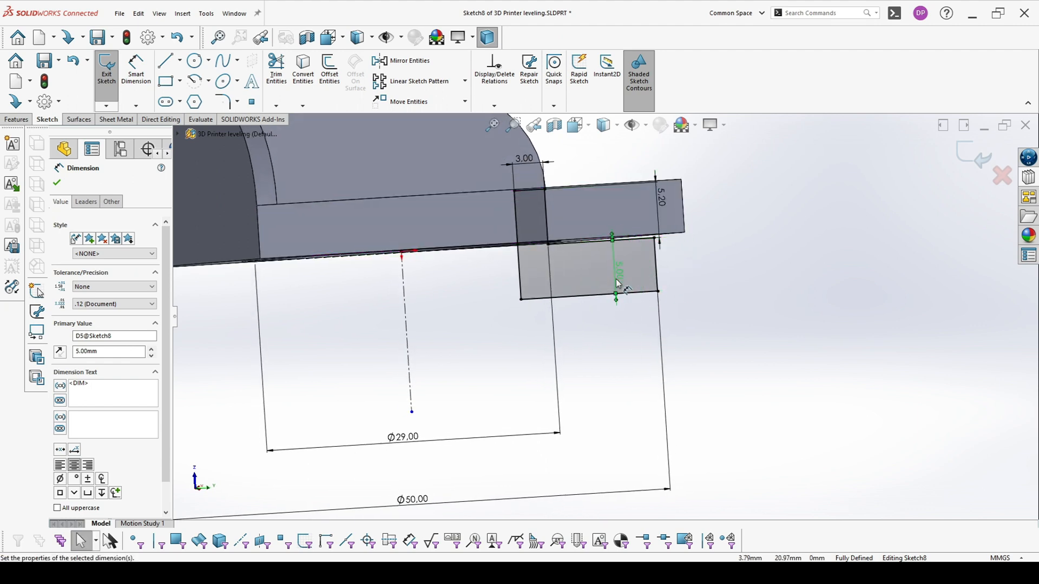
click(602, 292)
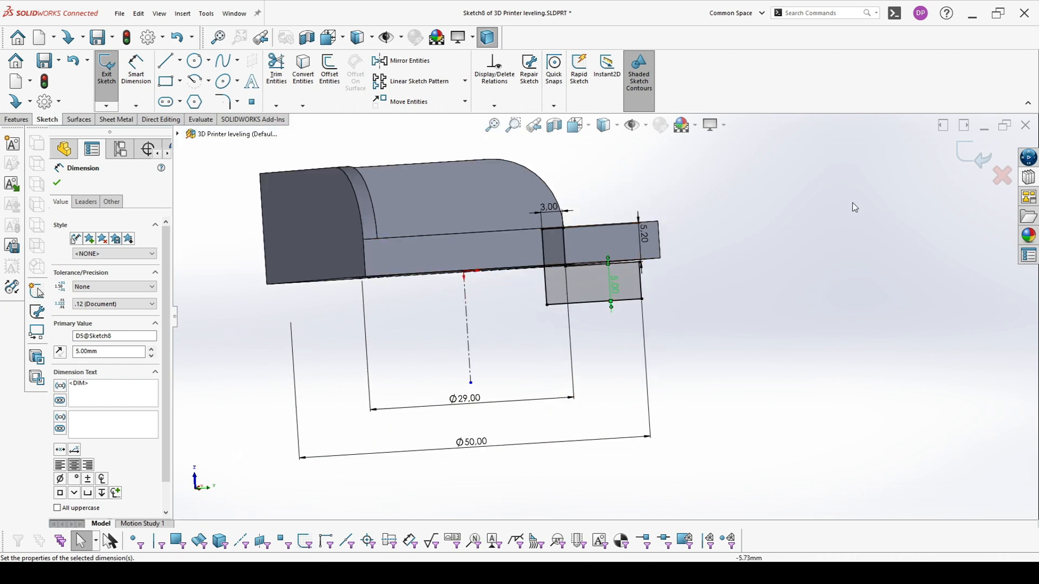
click(106, 68)
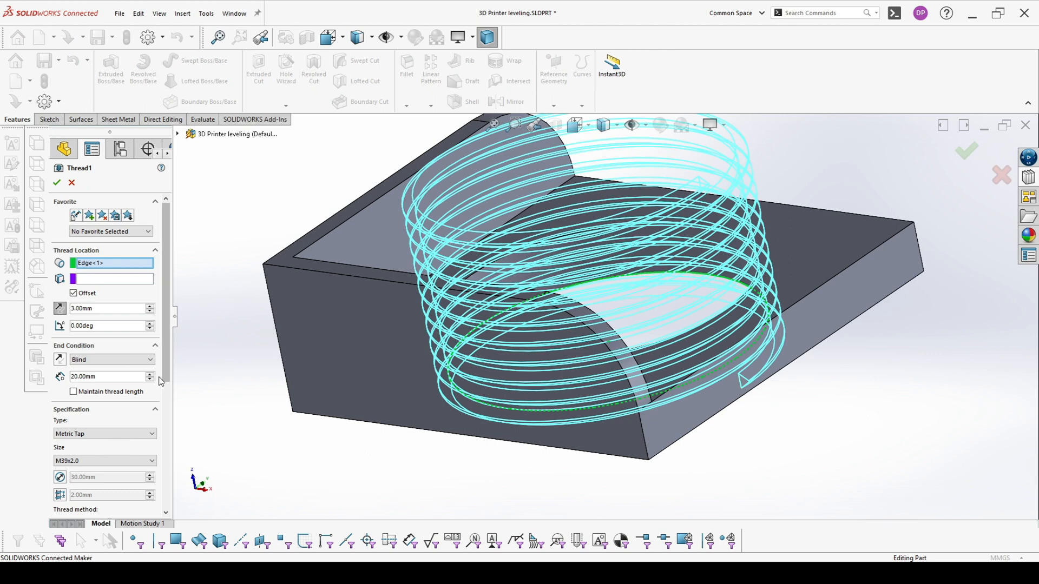
Review Thread1's M39x2.0 metric tap, 20 mm blind cut settings and confirm with OK
scroll(down, 3)
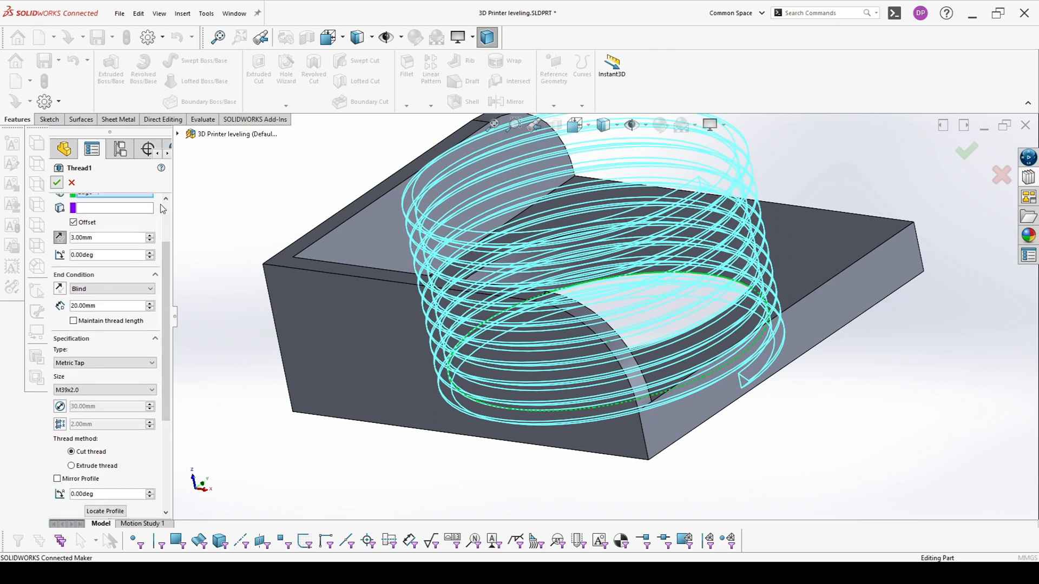
click(56, 182)
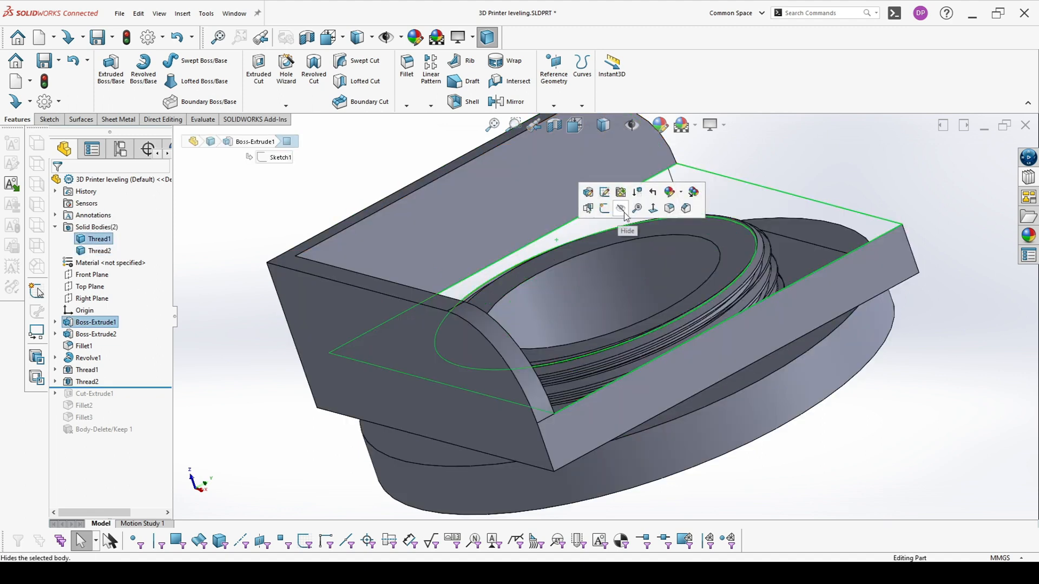
Hide the base plate body and select the screw's Revolve1 feature
click(620, 208)
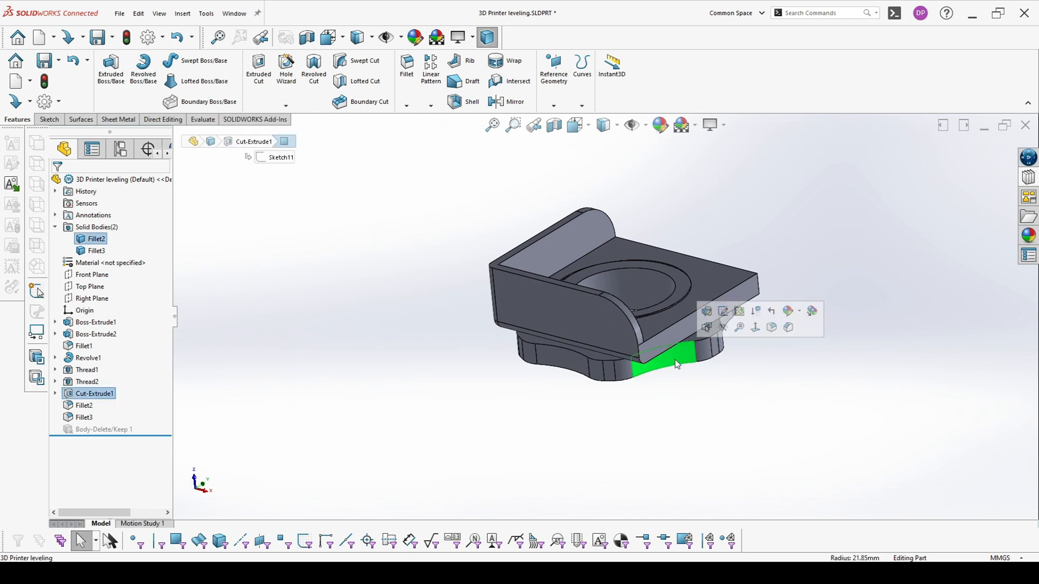
click(89, 358)
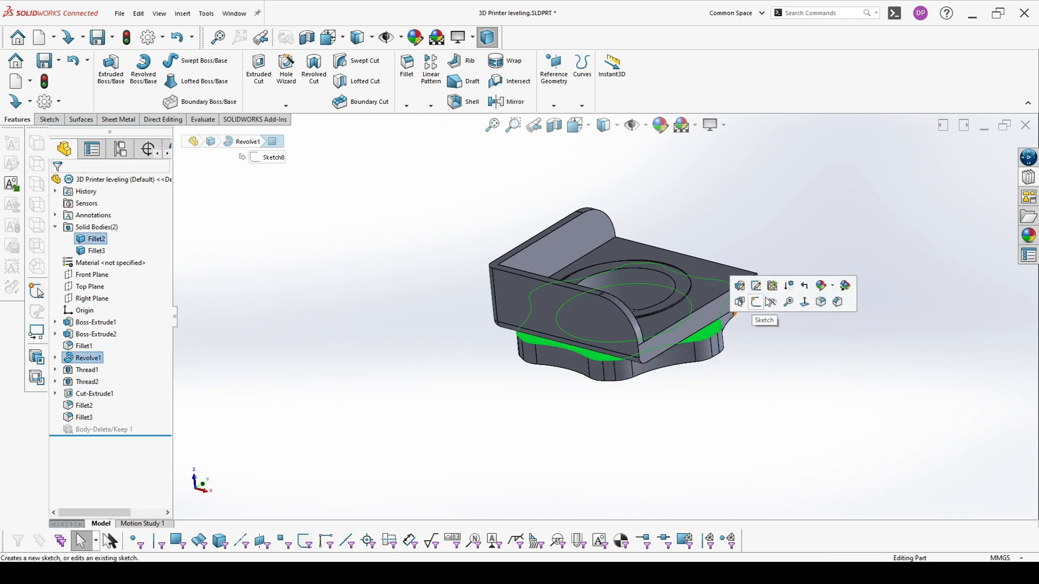